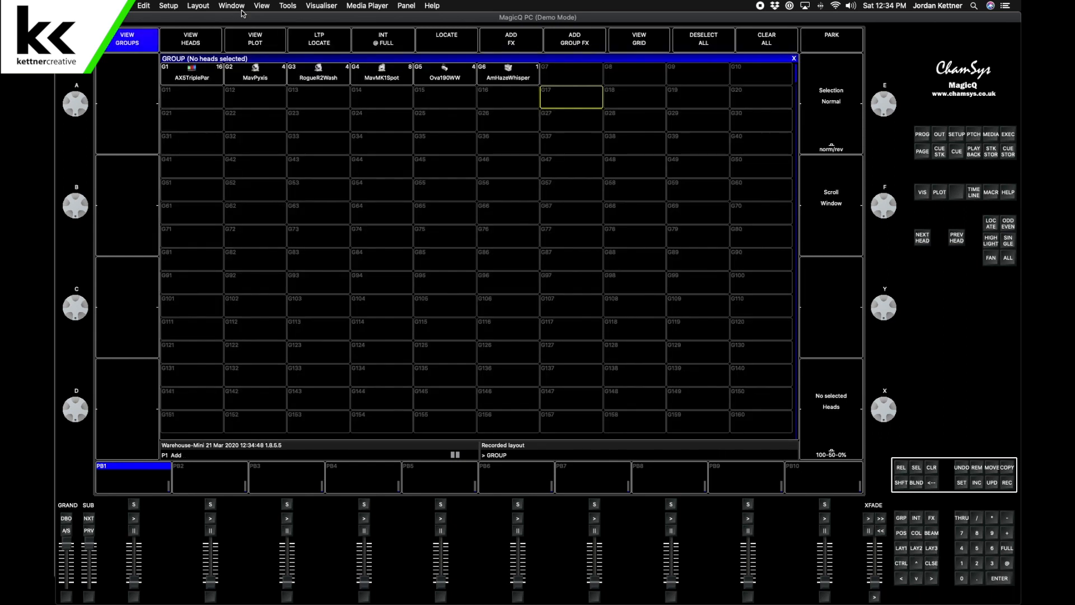
# Dock the Group window top-left and the Position window top-right
pyautogui.click(261, 5)
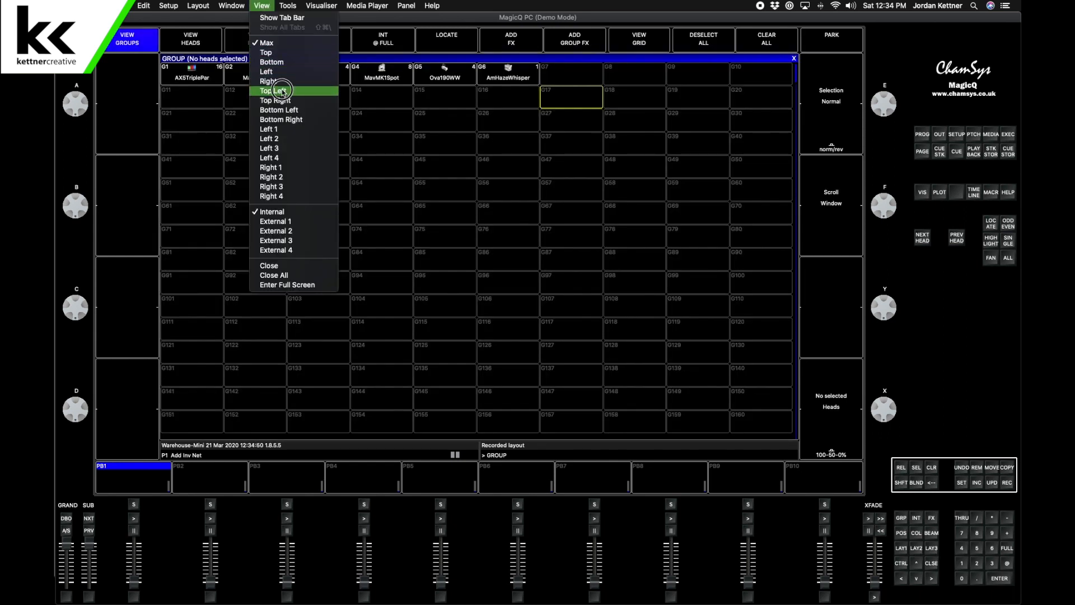
pyautogui.click(273, 90)
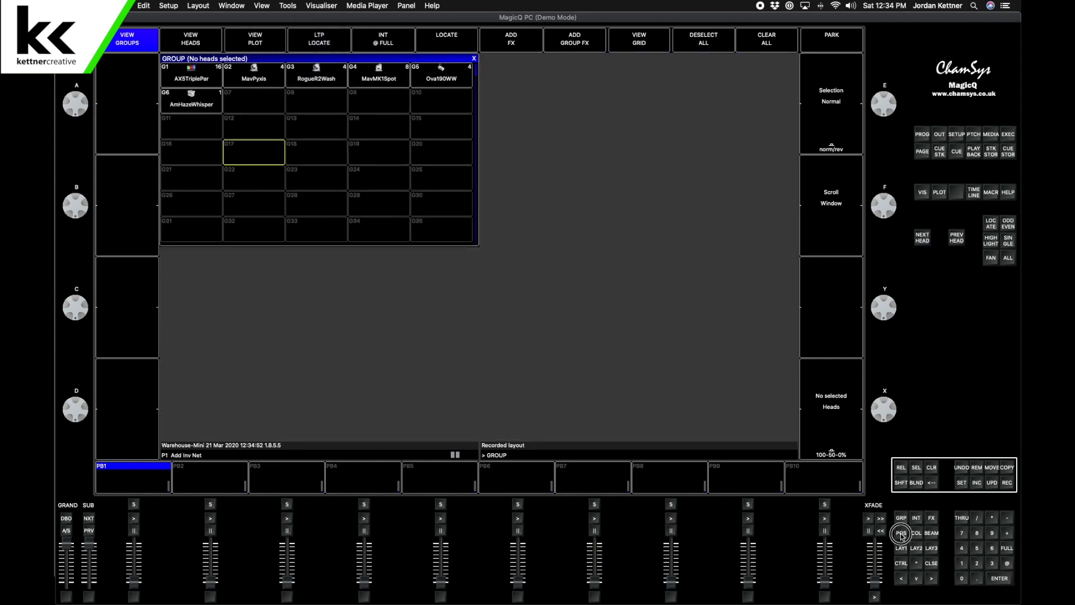
pyautogui.click(261, 5)
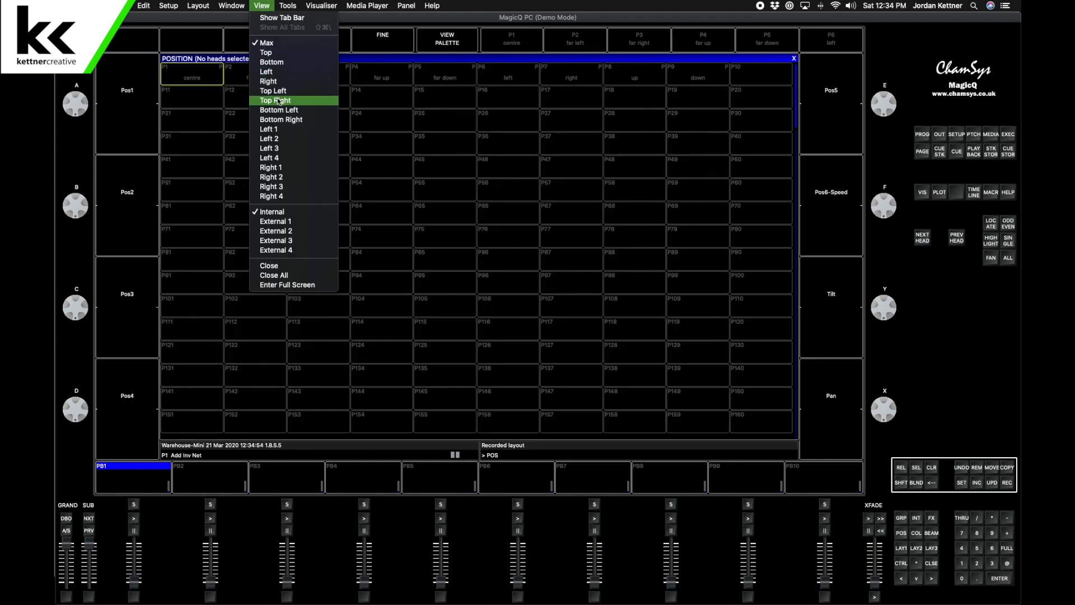
pyautogui.click(277, 101)
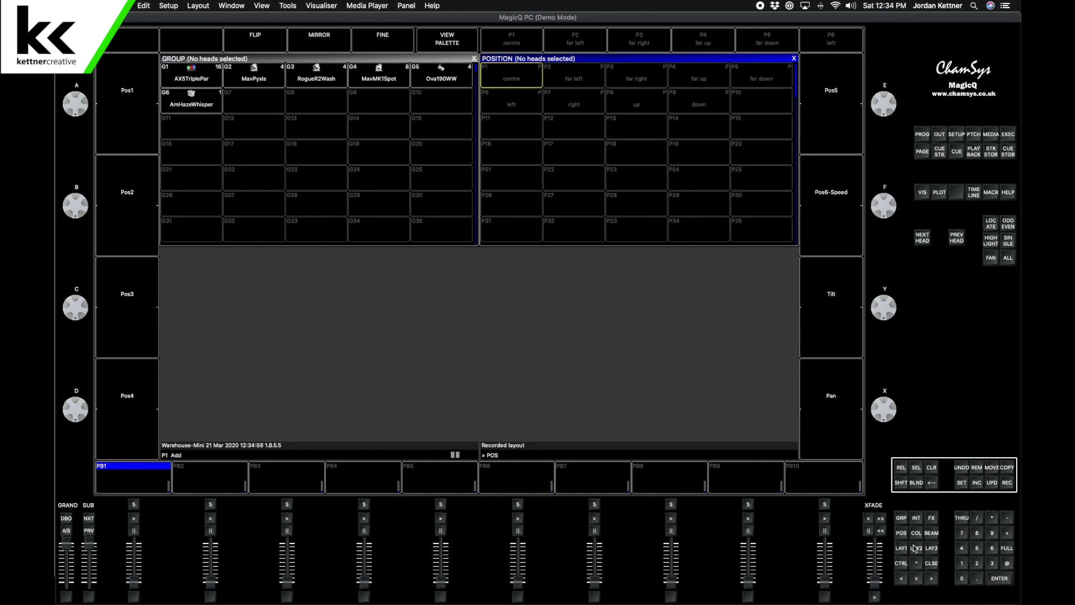
# Dock the remaining windows, placing Beam in the bottom-right quarter
pyautogui.click(262, 6)
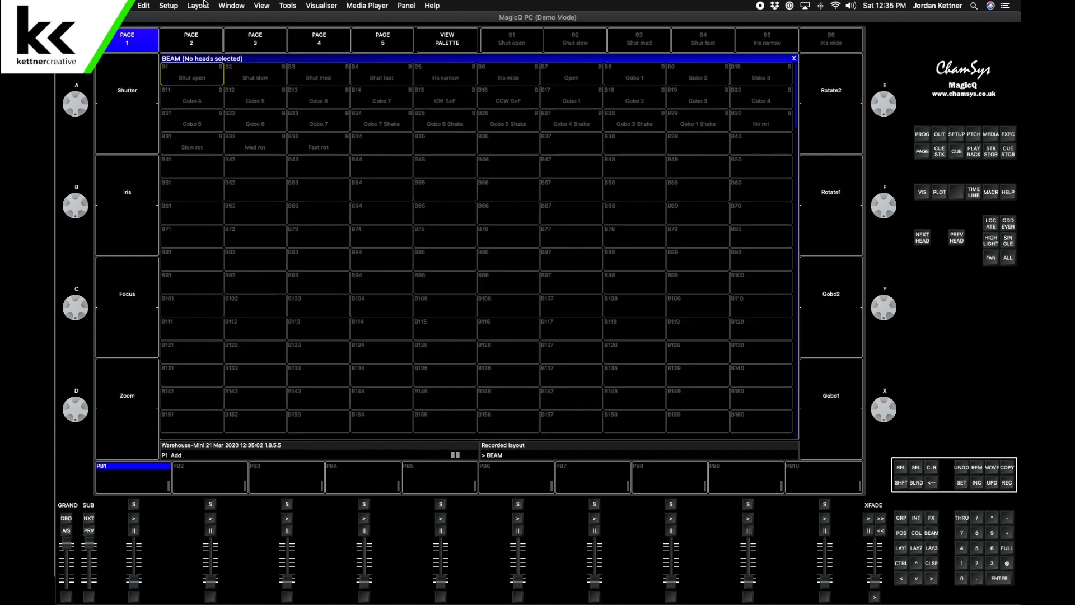
pyautogui.click(261, 5)
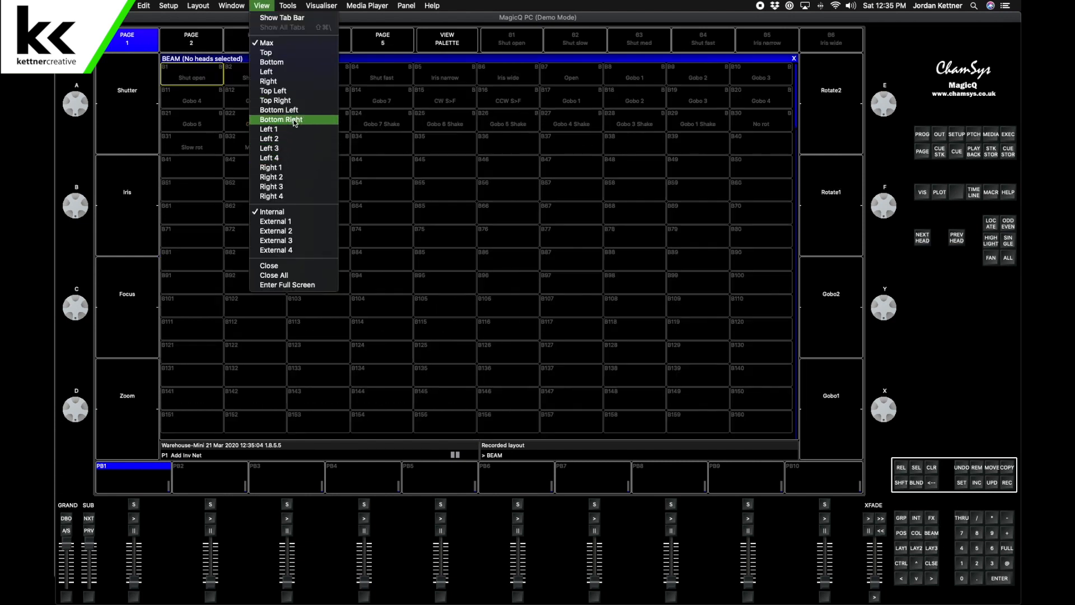
pyautogui.click(281, 120)
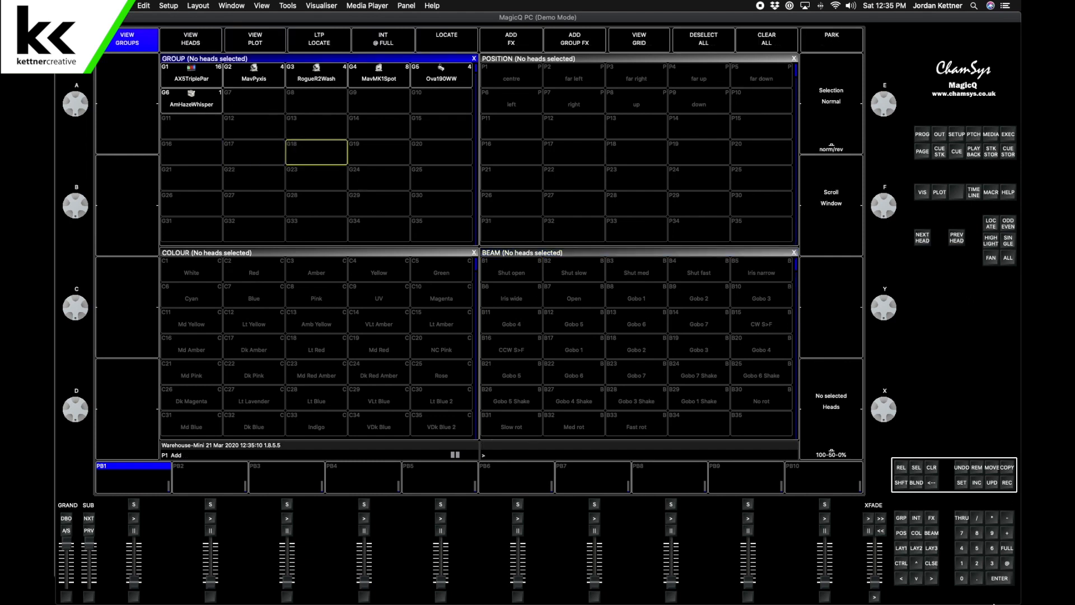
# Record the four-quadrant arrangement to a layout key, confirming the overwrite
pyautogui.click(1007, 485)
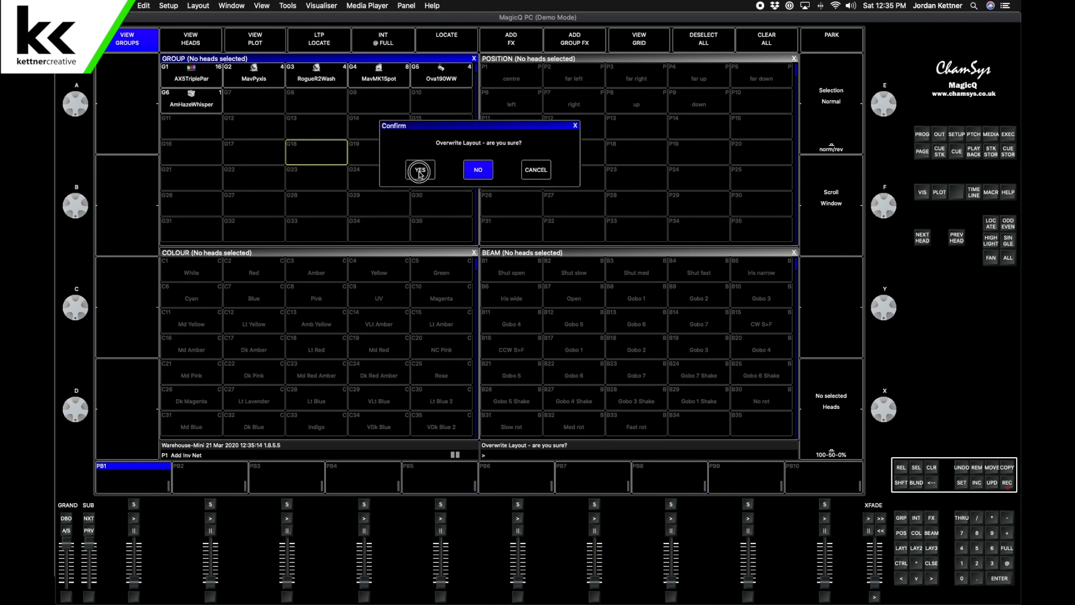
pyautogui.click(420, 170)
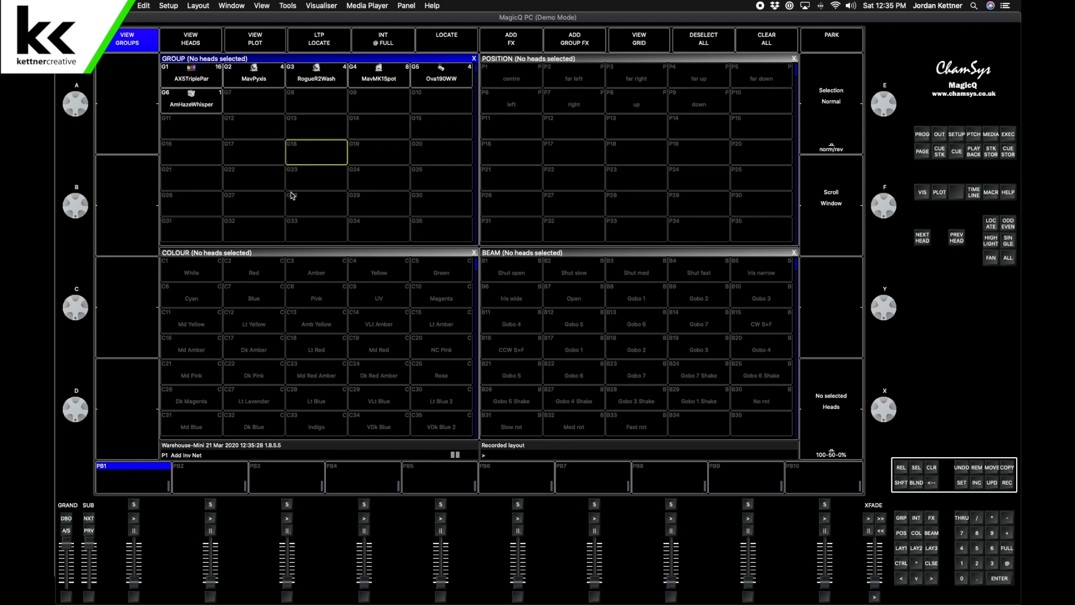
pyautogui.moveTo(294, 262)
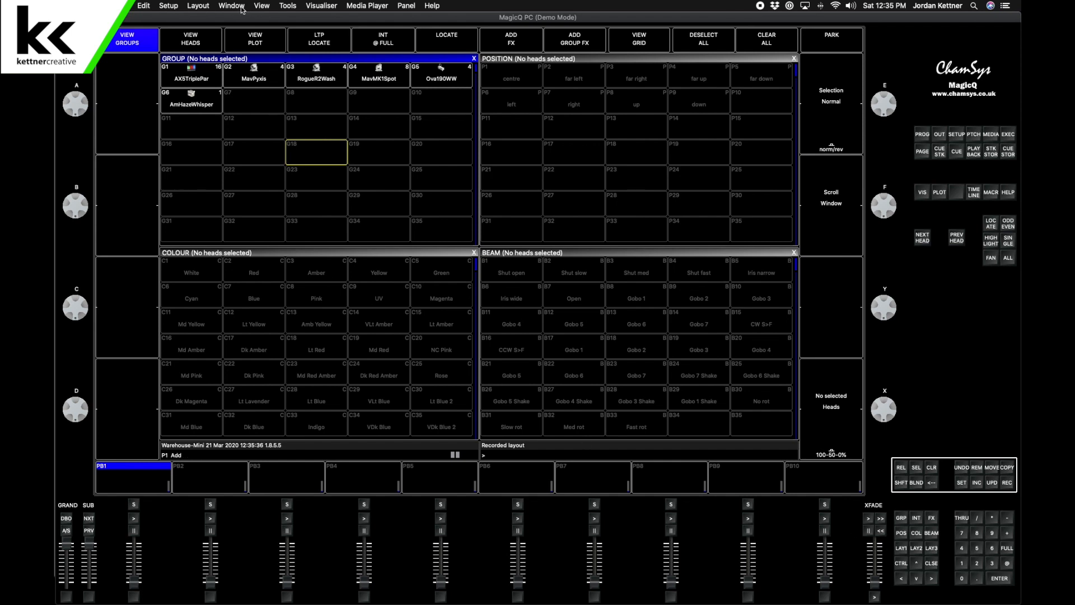
pyautogui.click(261, 6)
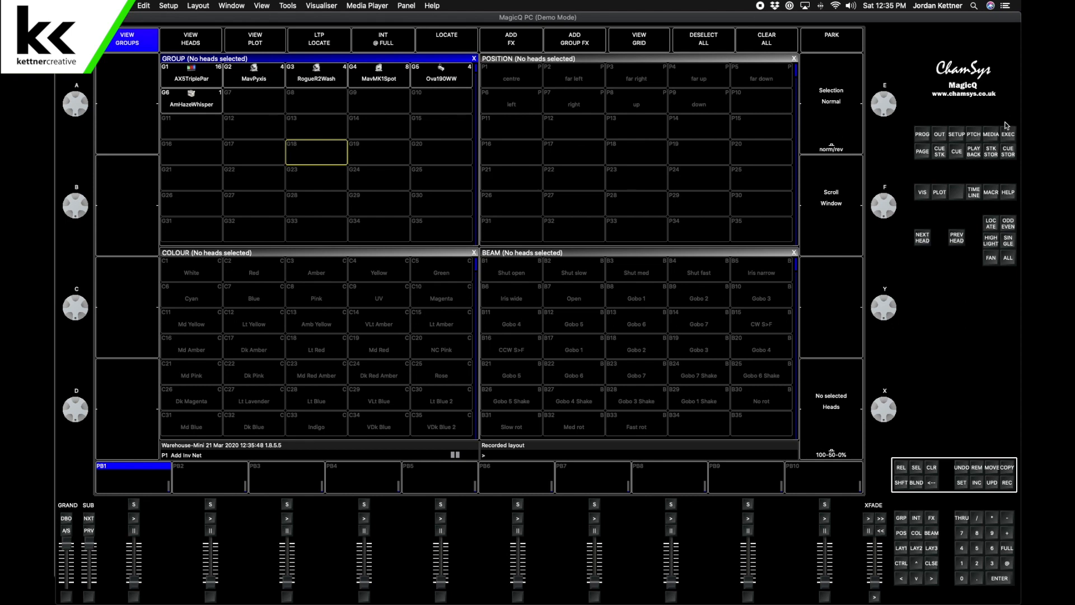
pyautogui.moveTo(932, 384)
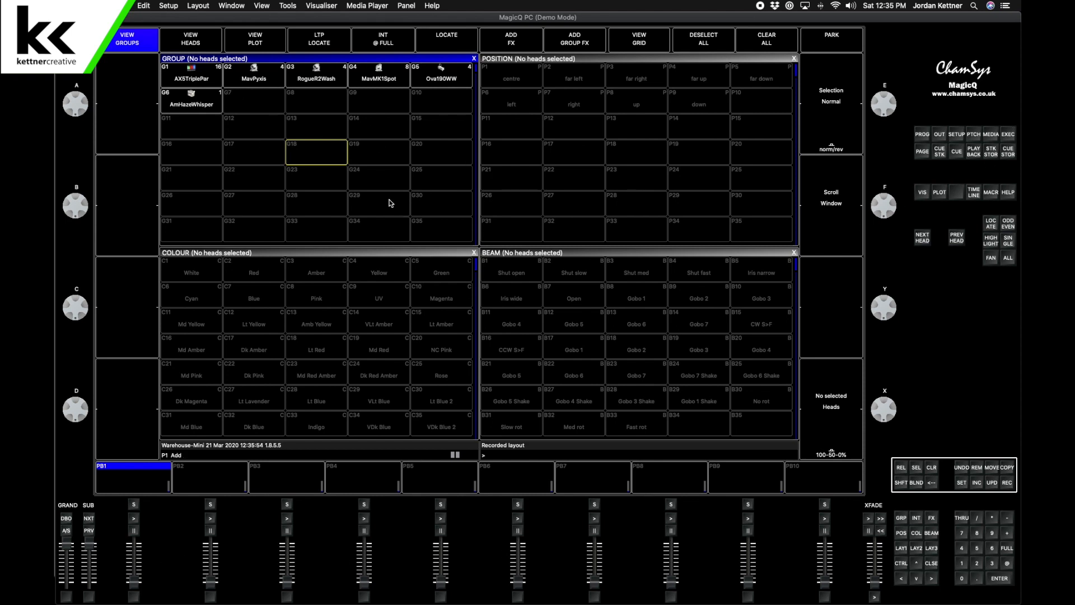
pyautogui.moveTo(447, 314)
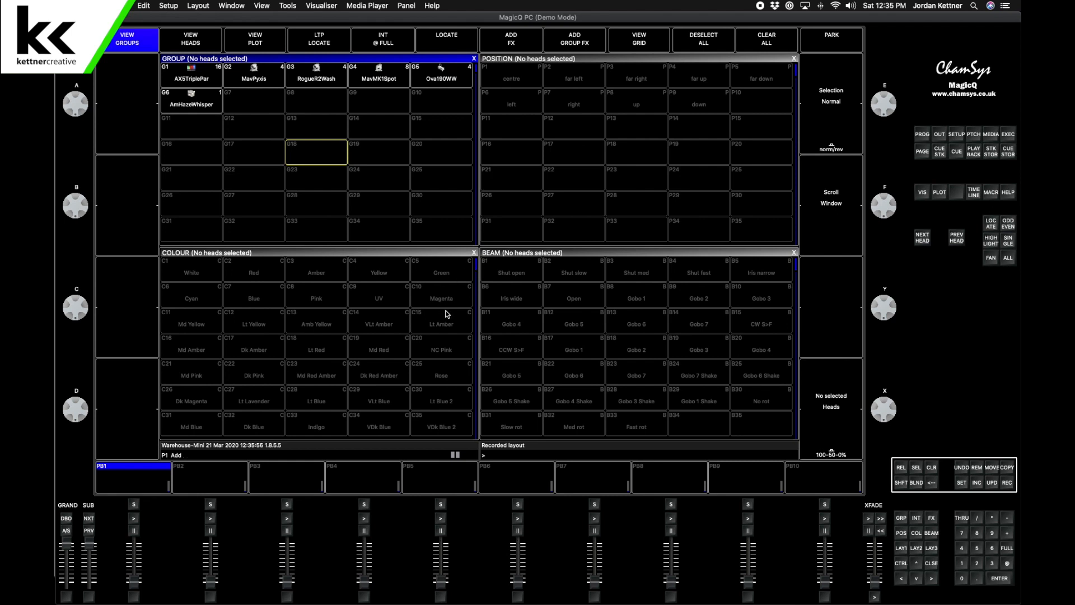
pyautogui.moveTo(451, 300)
pyautogui.write(' Inv Net')
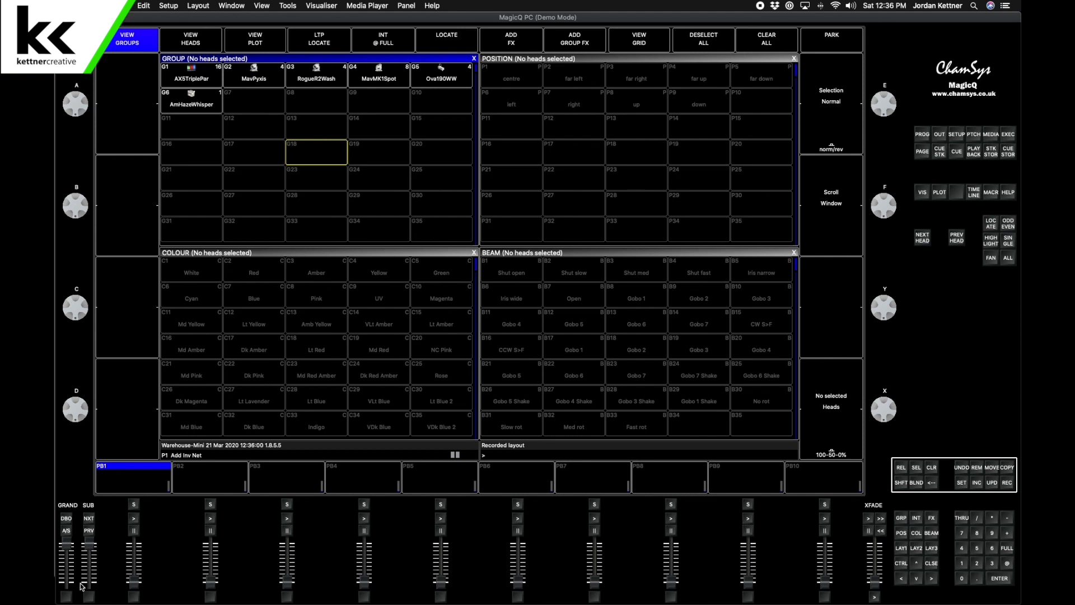
pyautogui.moveTo(912, 235)
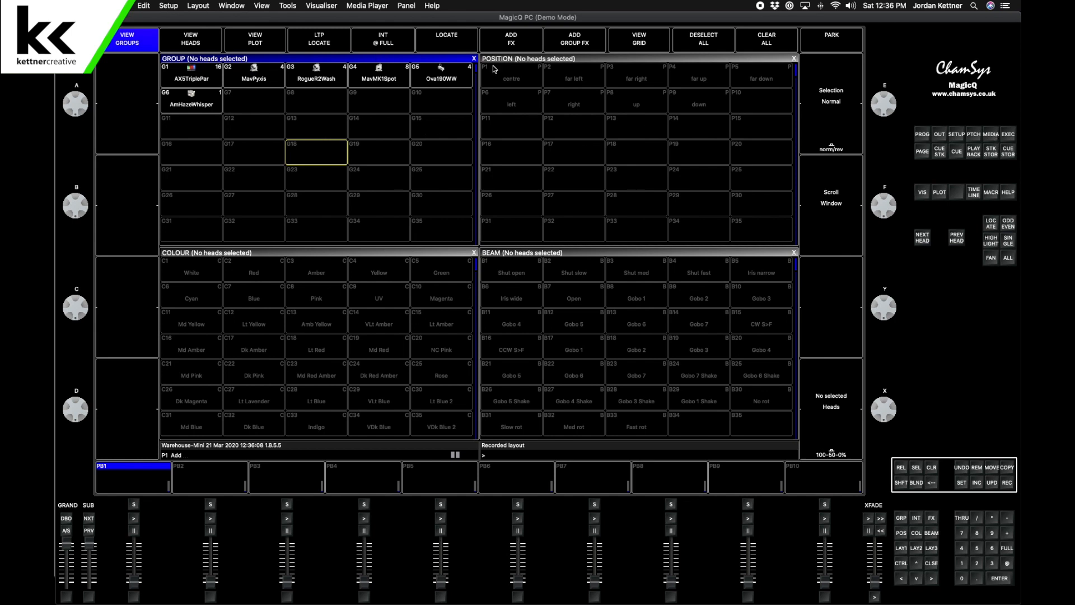
pyautogui.moveTo(1016, 167)
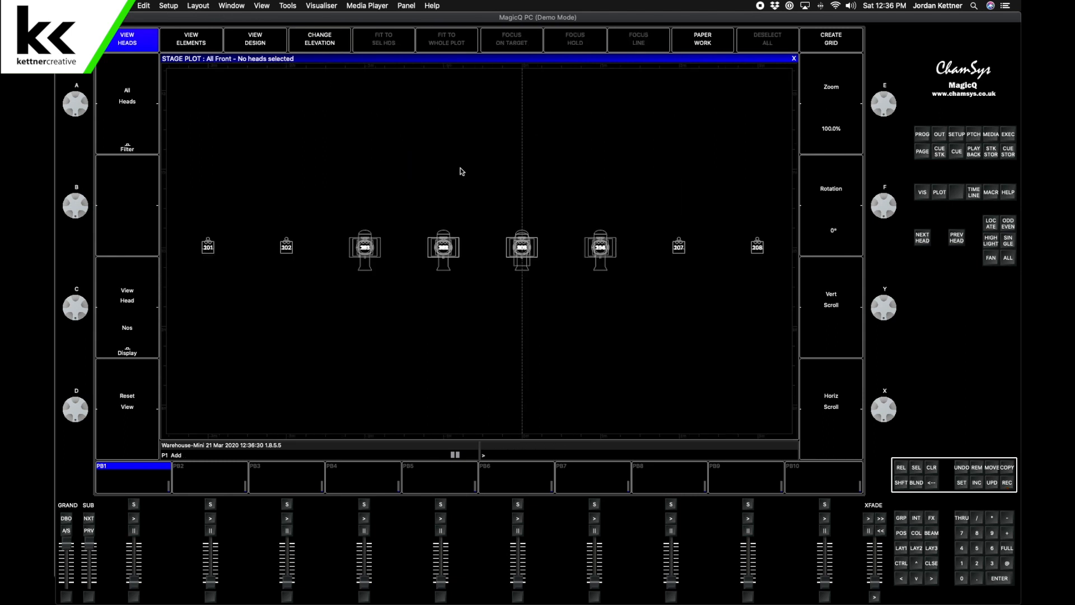
# Open the stage plot and switch it from front elevation to plan view
pyautogui.click(1005, 487)
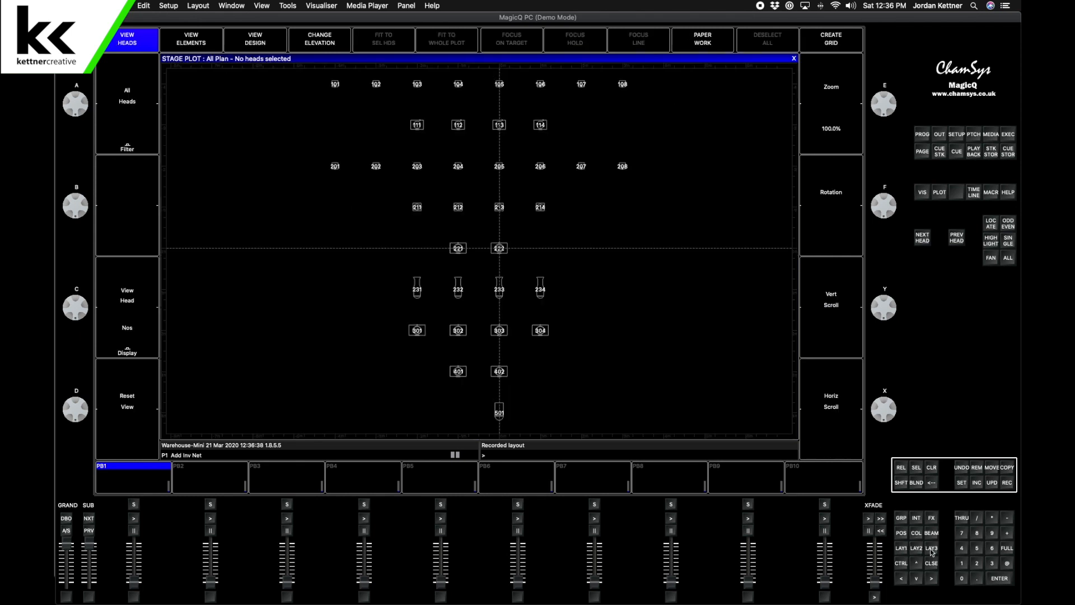
pyautogui.click(319, 39)
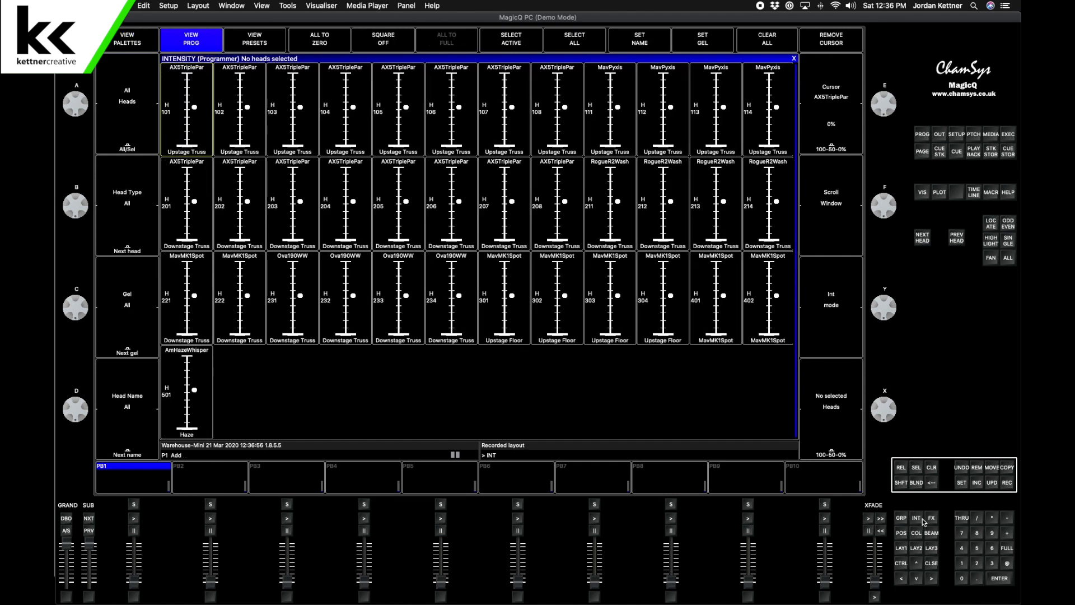
pyautogui.moveTo(935, 533)
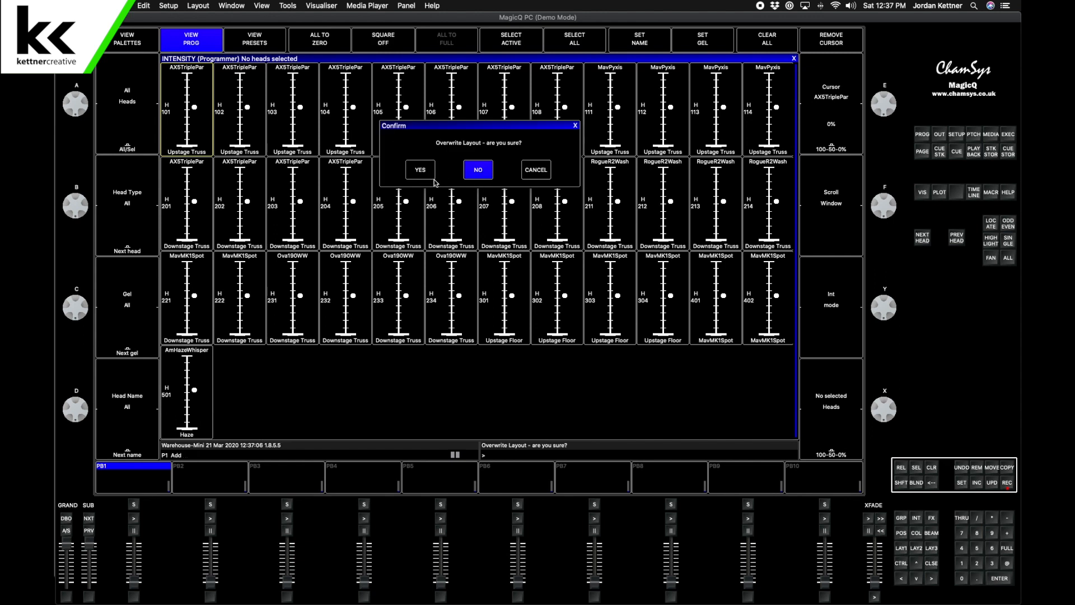
# Overwrite layout 2 with the Intensity view, then recall a stored layout
pyautogui.click(420, 169)
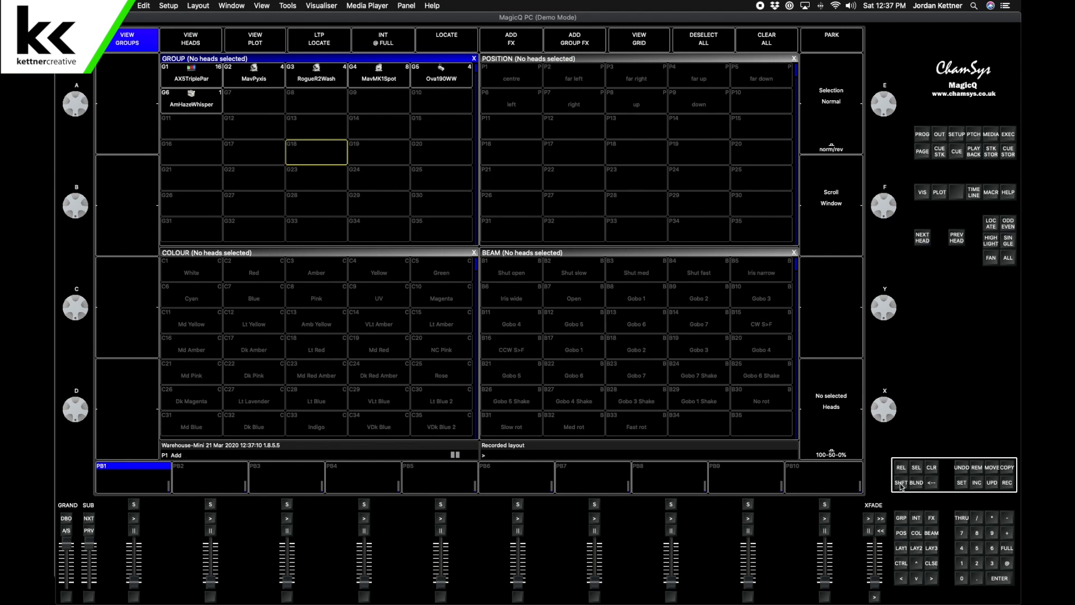
pyautogui.click(190, 39)
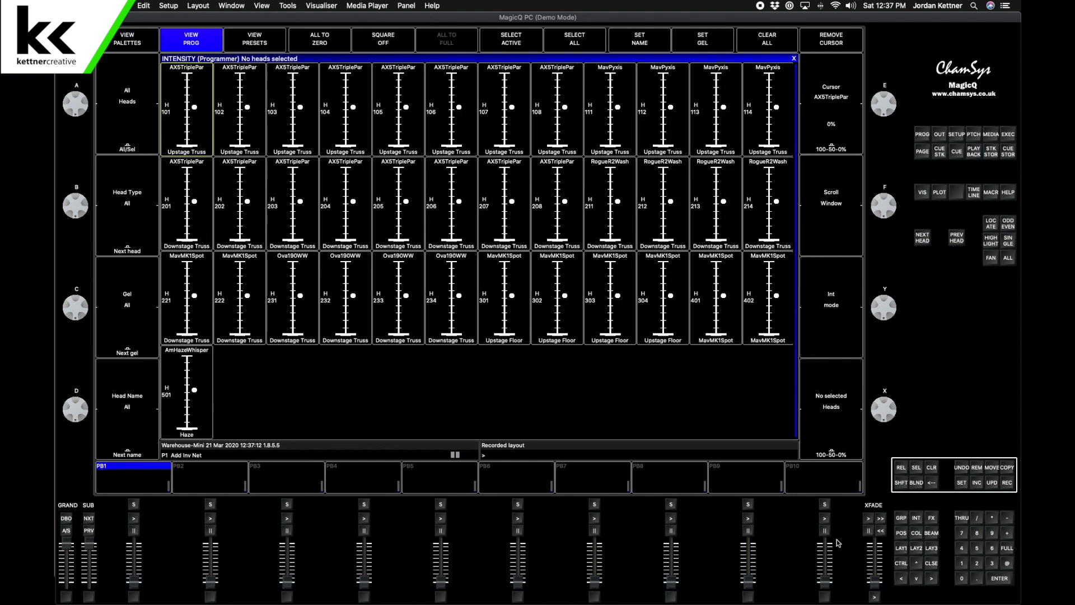
pyautogui.moveTo(923, 532)
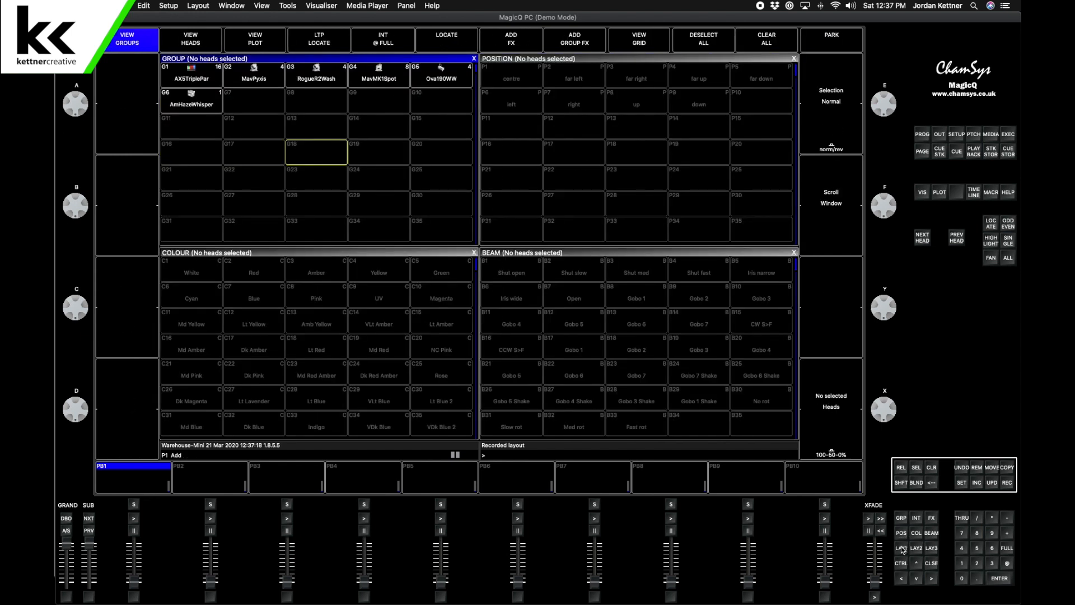
pyautogui.moveTo(257, 7)
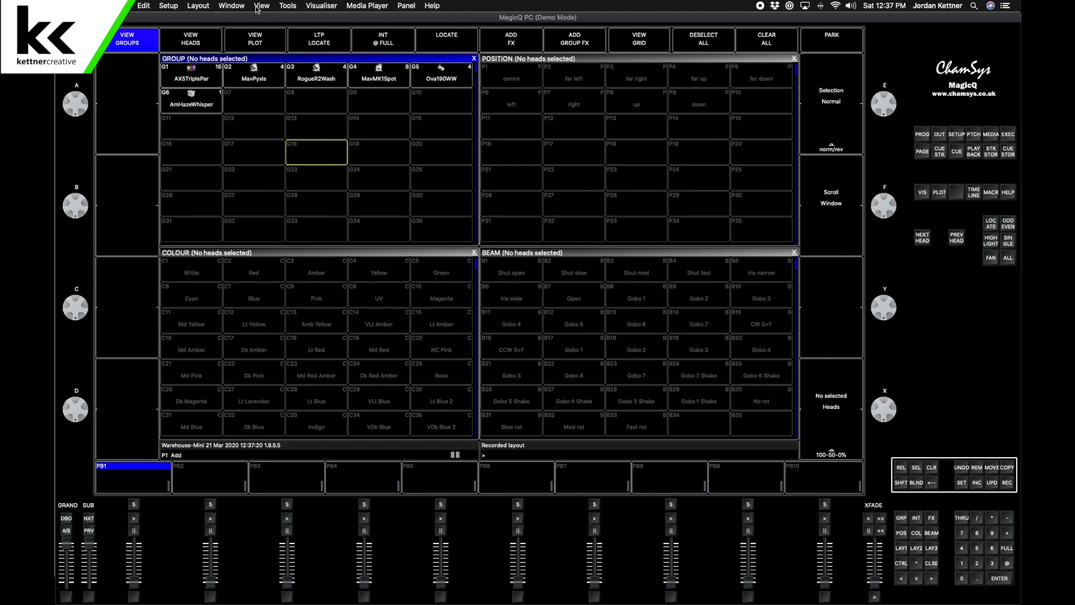
pyautogui.click(261, 6)
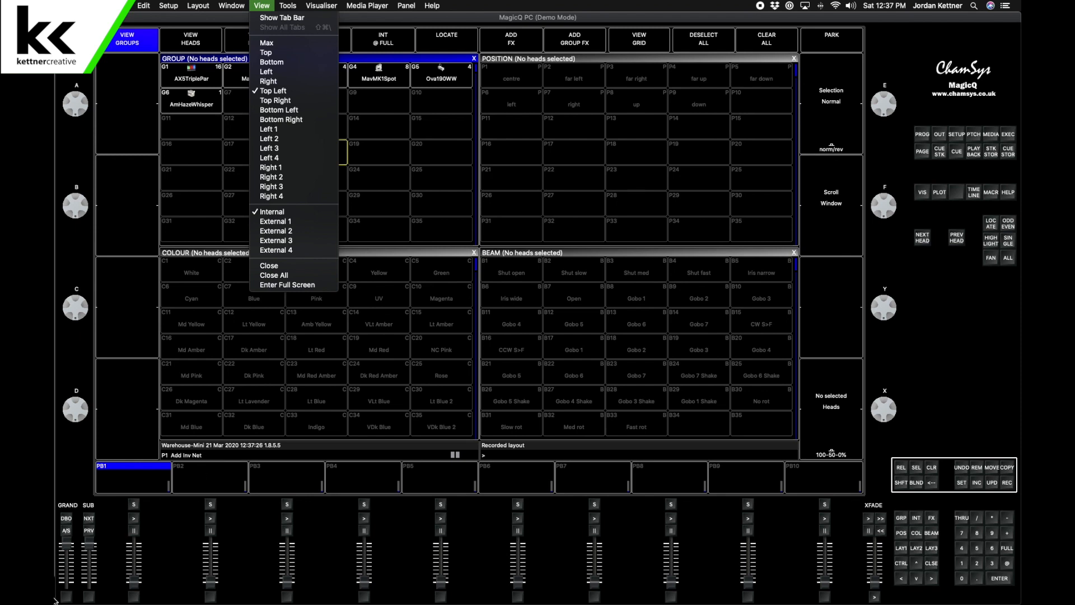
pyautogui.moveTo(1008, 134)
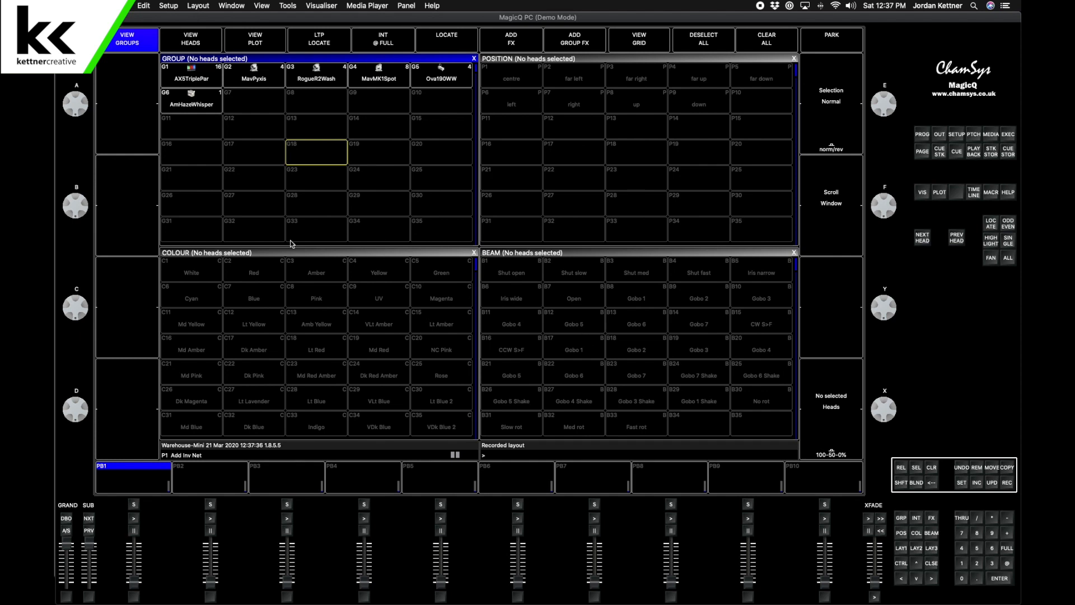
pyautogui.moveTo(303, 245)
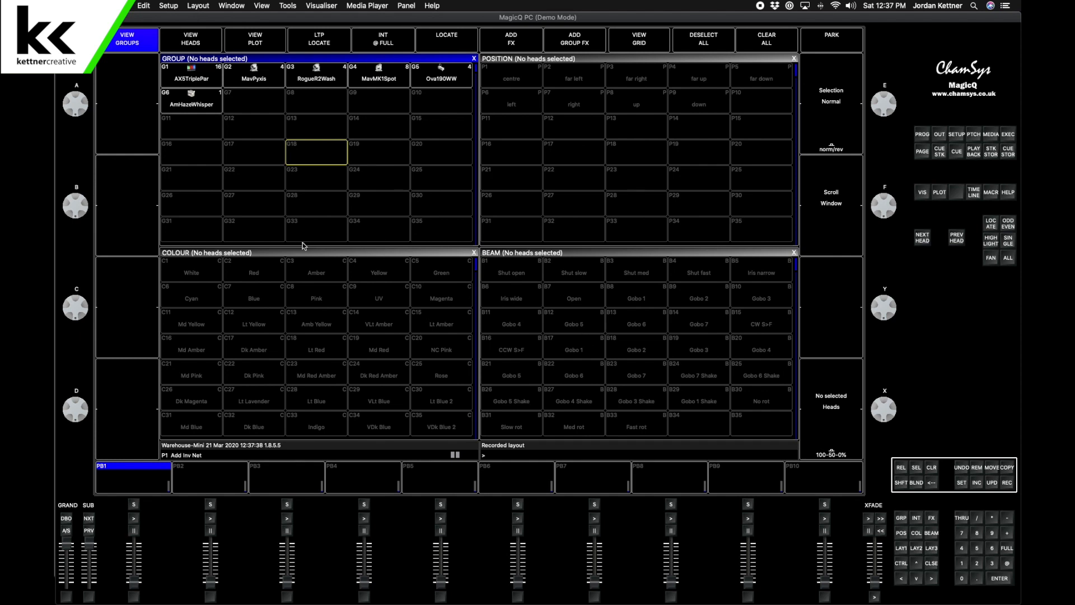